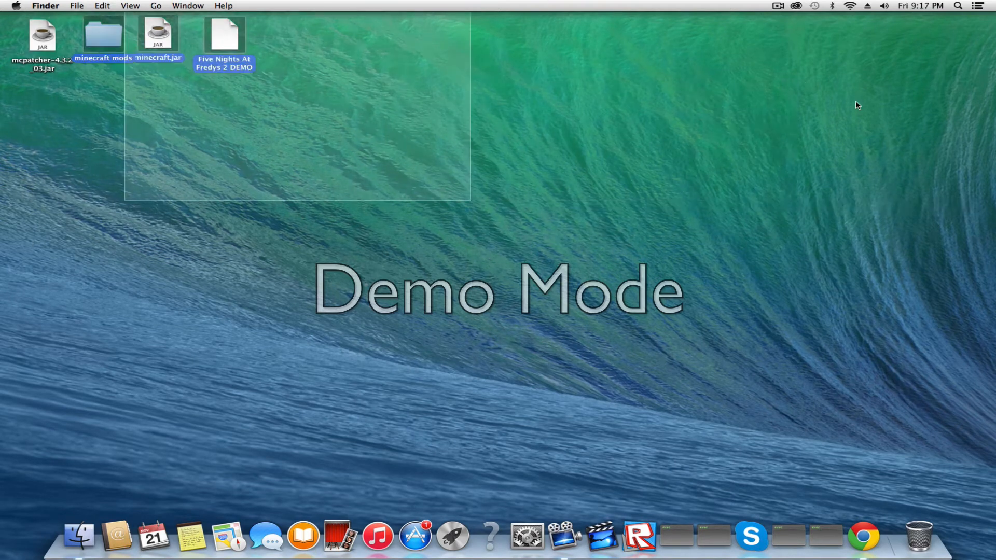
# Step: Preview the TooManyItems zip in the minecraft mods folder on the desktop
pyautogui.moveTo(297, 162); pyautogui.dragTo(597, 202)
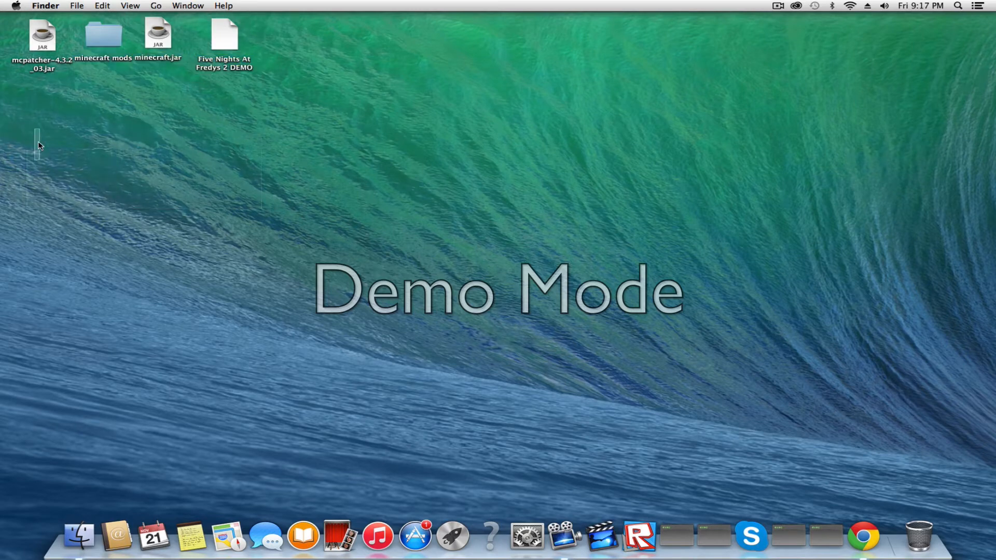
pyautogui.click(42, 36)
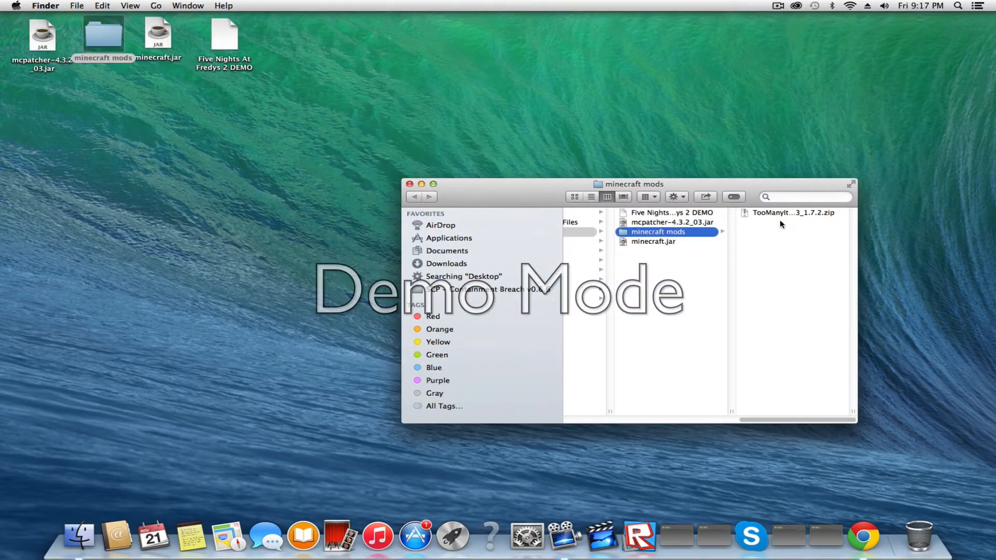
pyautogui.click(792, 212)
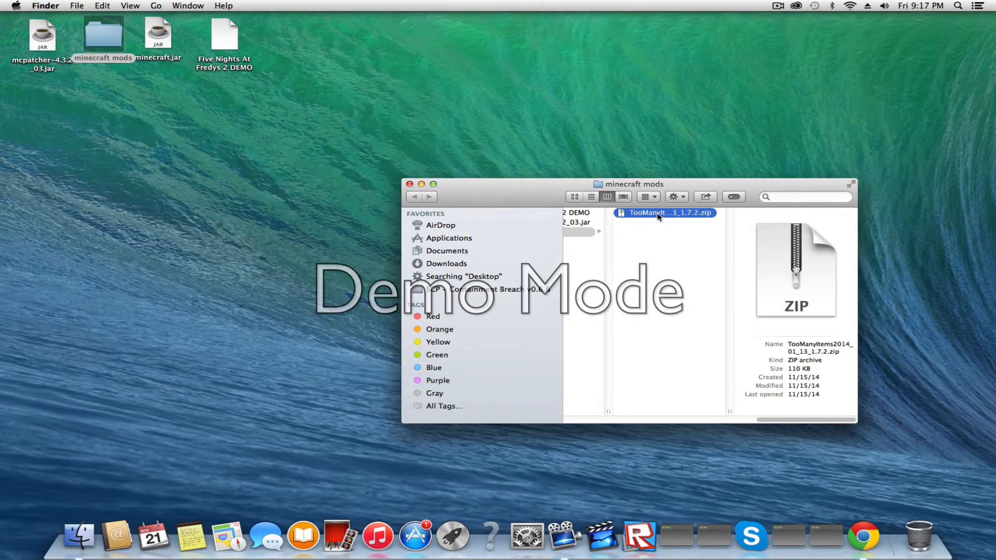
pyautogui.moveTo(665, 221)
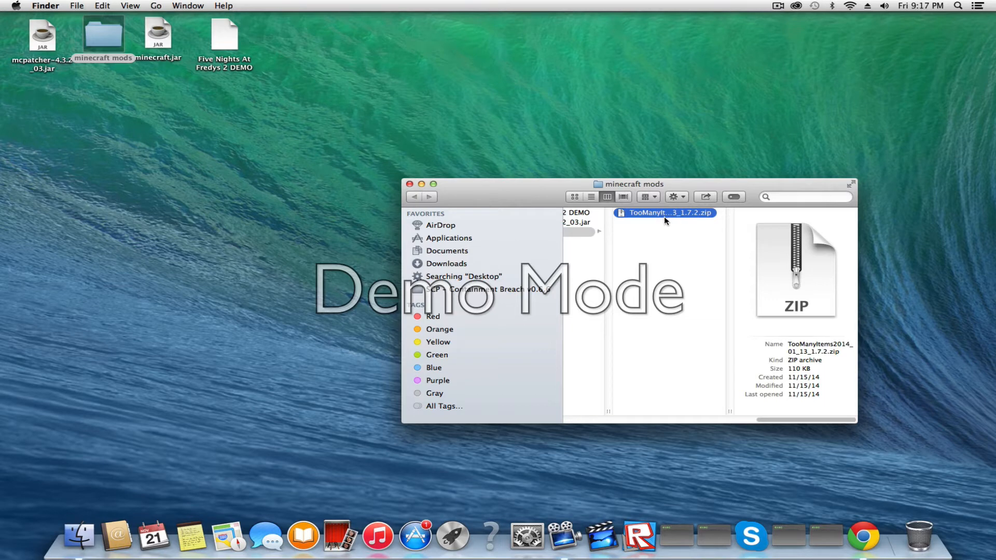
pyautogui.click(411, 184)
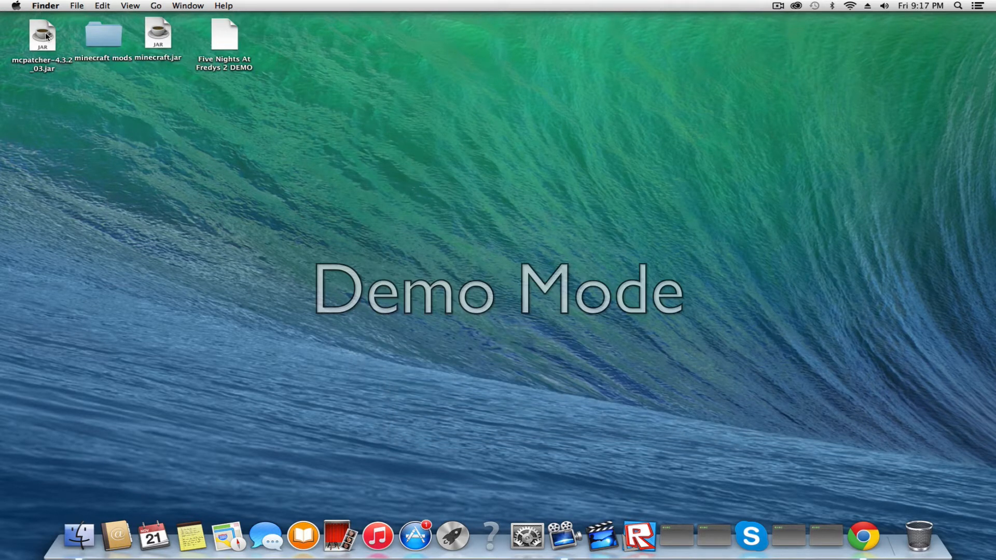
# Step: Launch mcpatcher-4.3.2_03.jar and let it analyze the Minecraft 1.7.2 jar
pyautogui.click(42, 37)
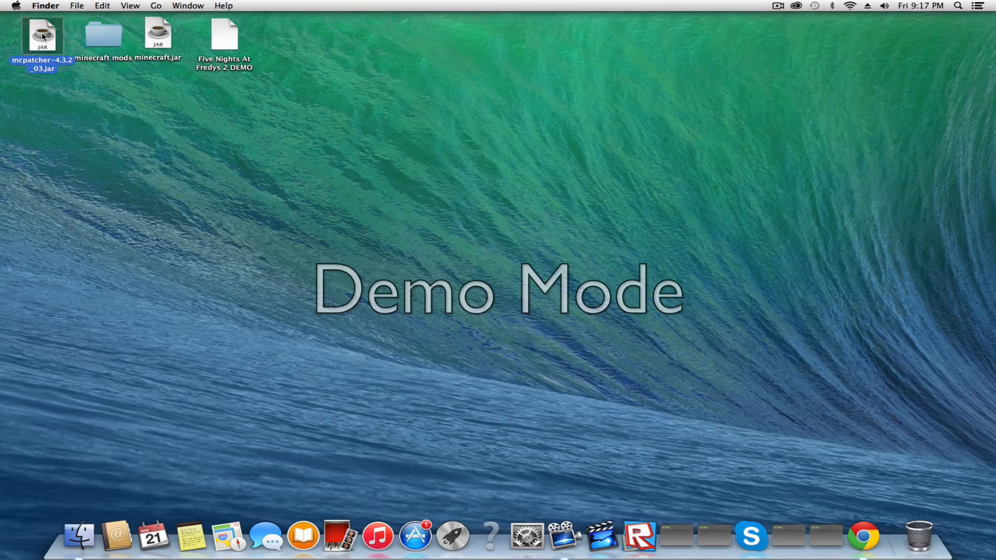
pyautogui.doubleClick(41, 36)
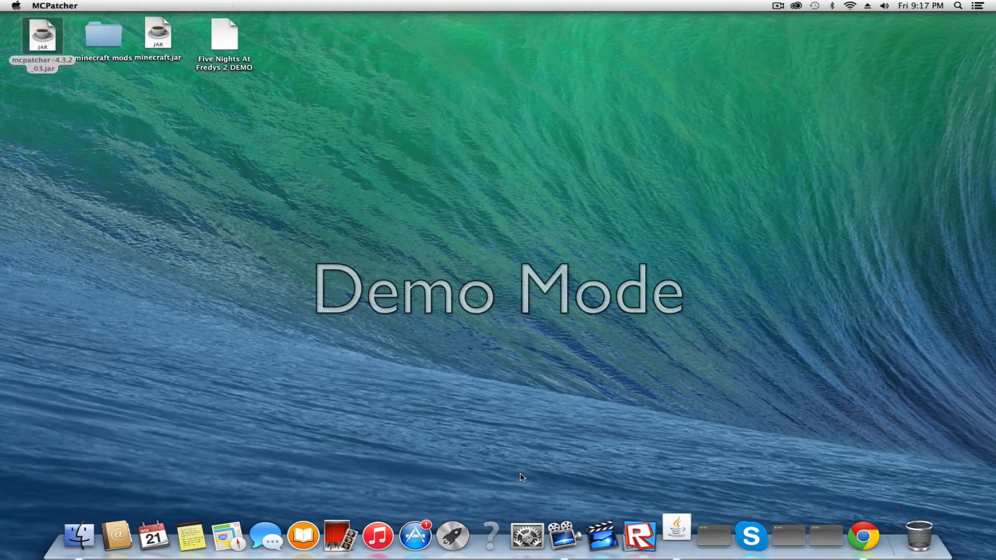
pyautogui.moveTo(675, 535)
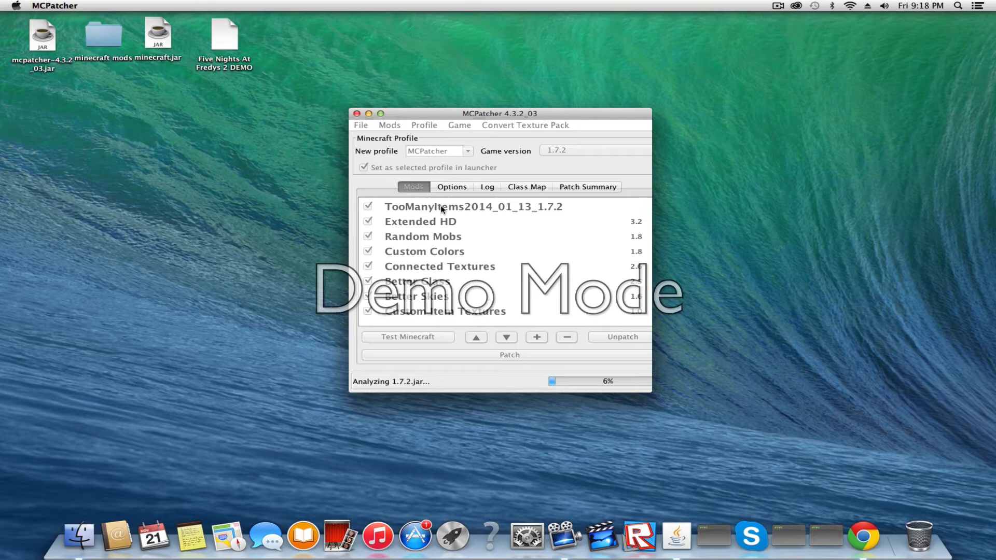
pyautogui.moveTo(542, 415)
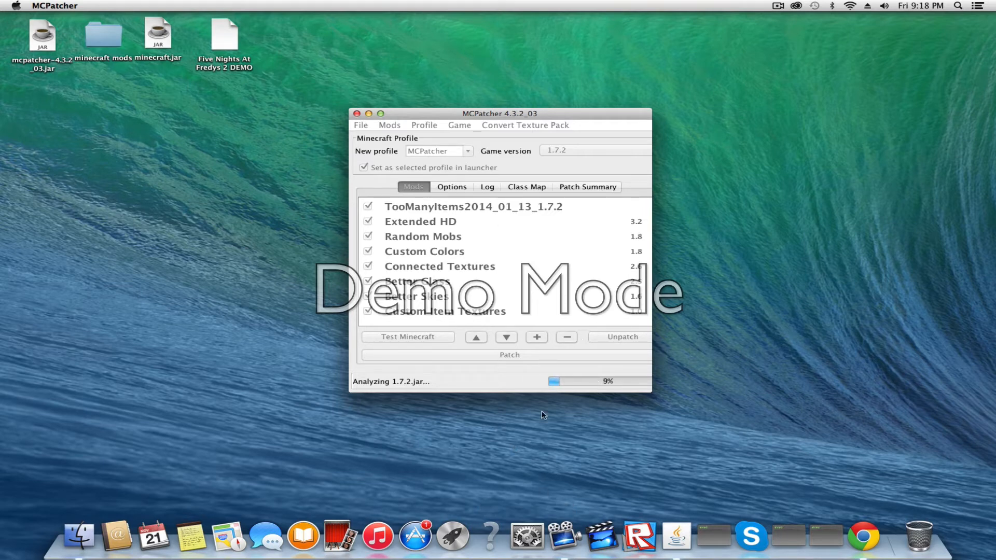
pyautogui.moveTo(626, 394)
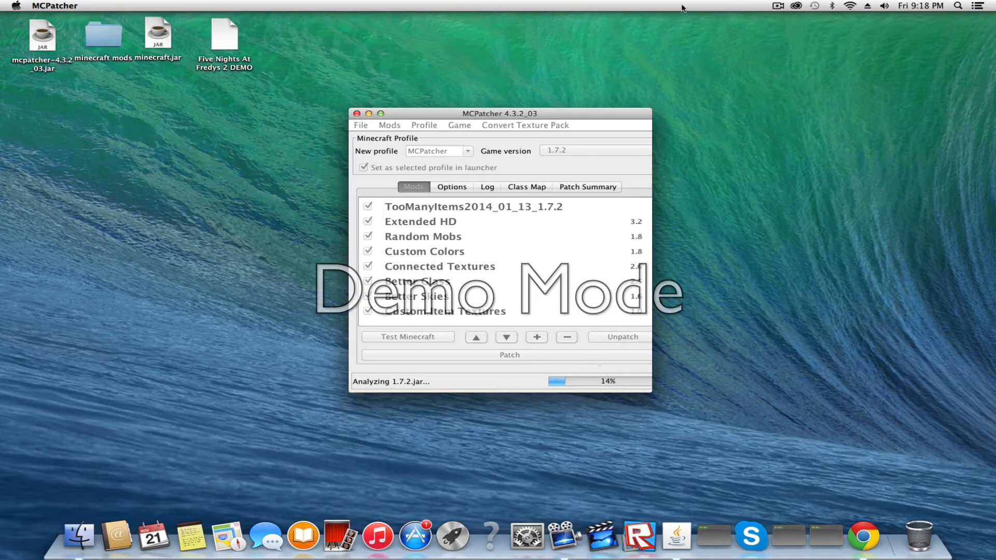
pyautogui.click(777, 5)
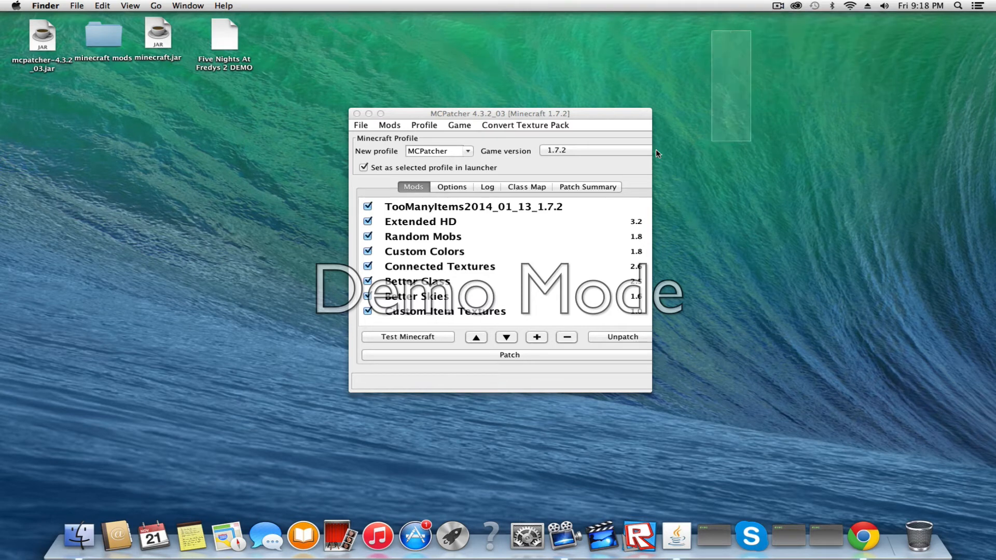
# Step: Add TooManyItems2014_01_13_1.7.2.zip from Desktop > minecraft mods as an external mod via Mods > Add
pyautogui.click(389, 124)
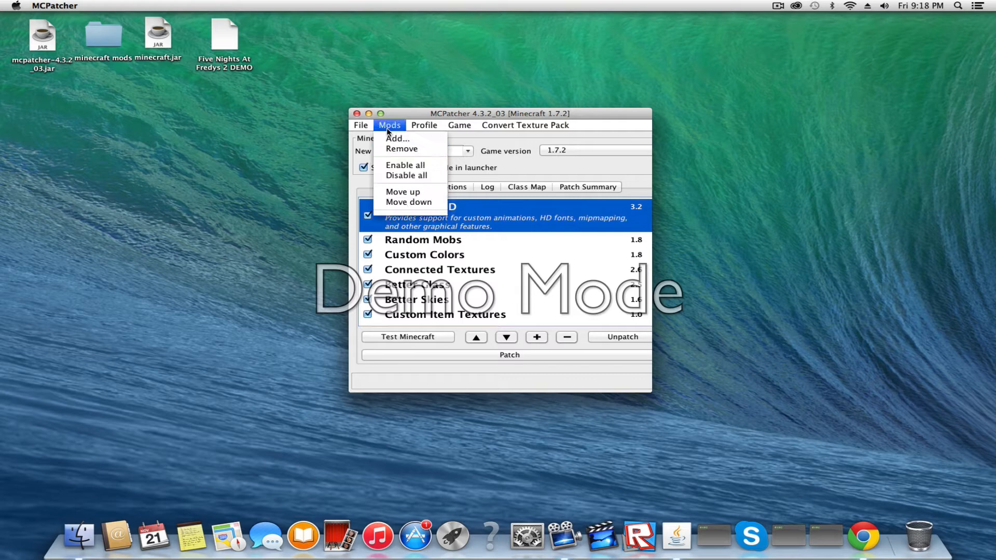
pyautogui.moveTo(396, 138)
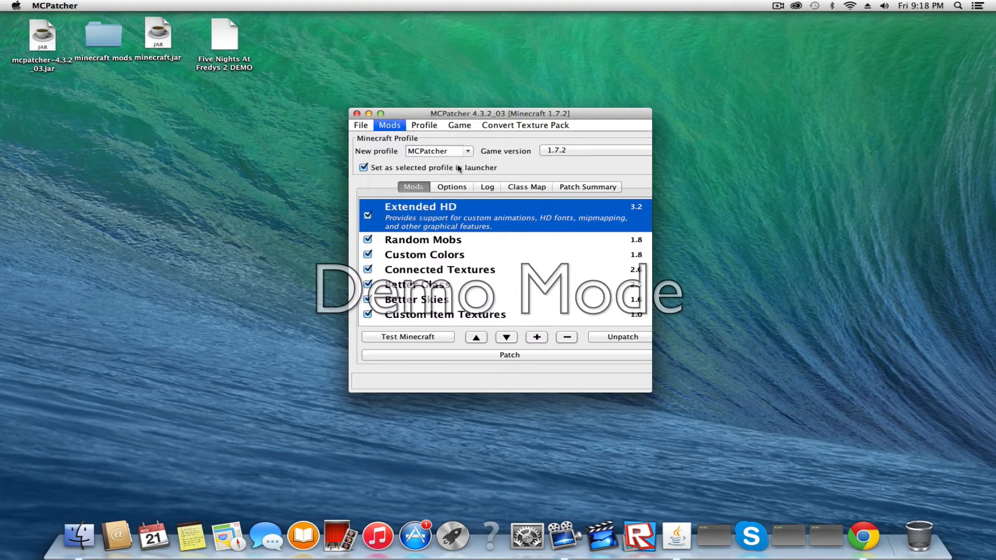
pyautogui.click(535, 336)
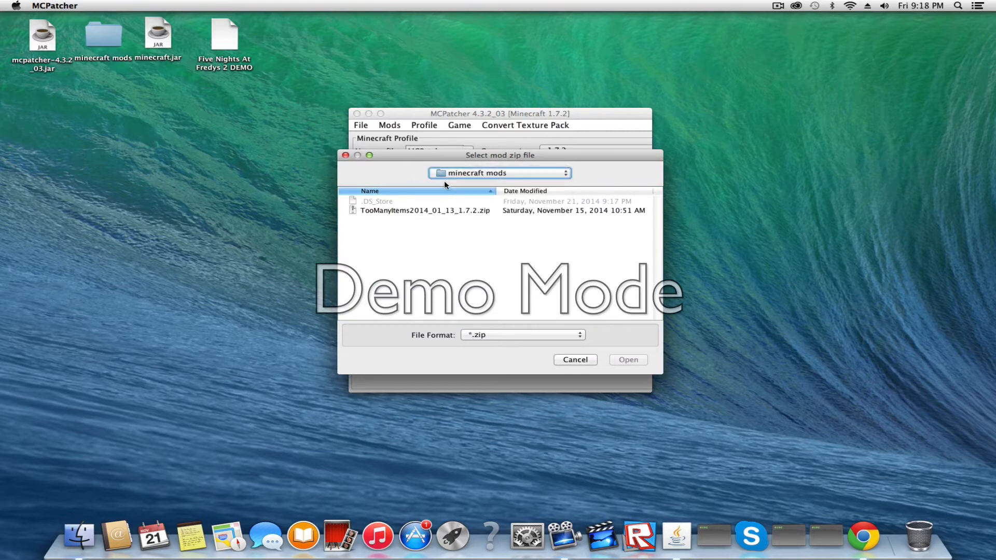
pyautogui.click(500, 173)
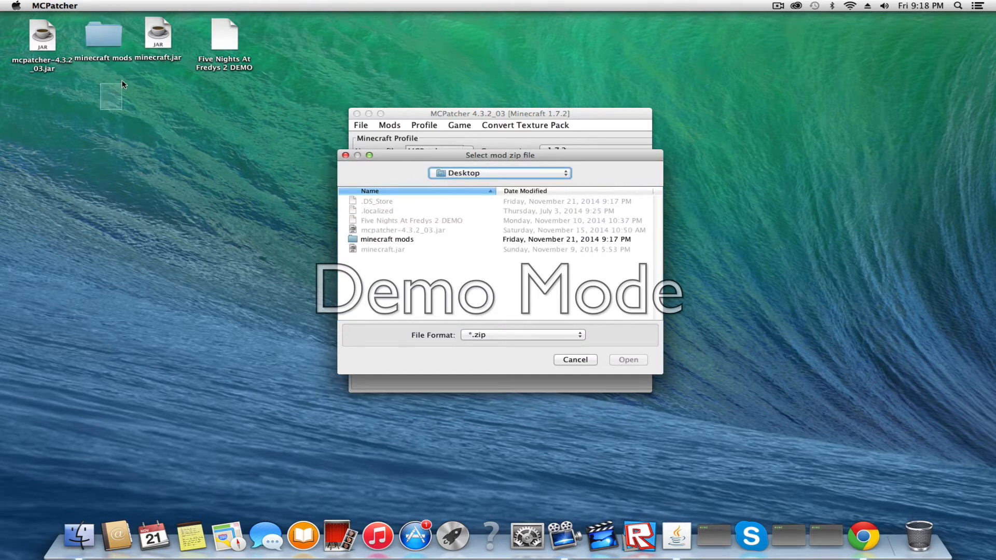
pyautogui.doubleClick(386, 238)
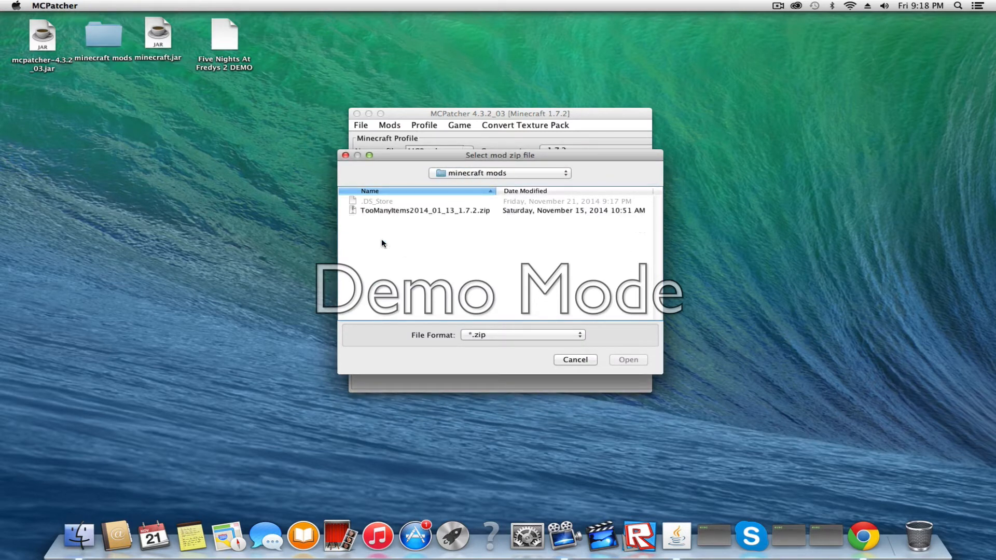
pyautogui.moveTo(390, 198)
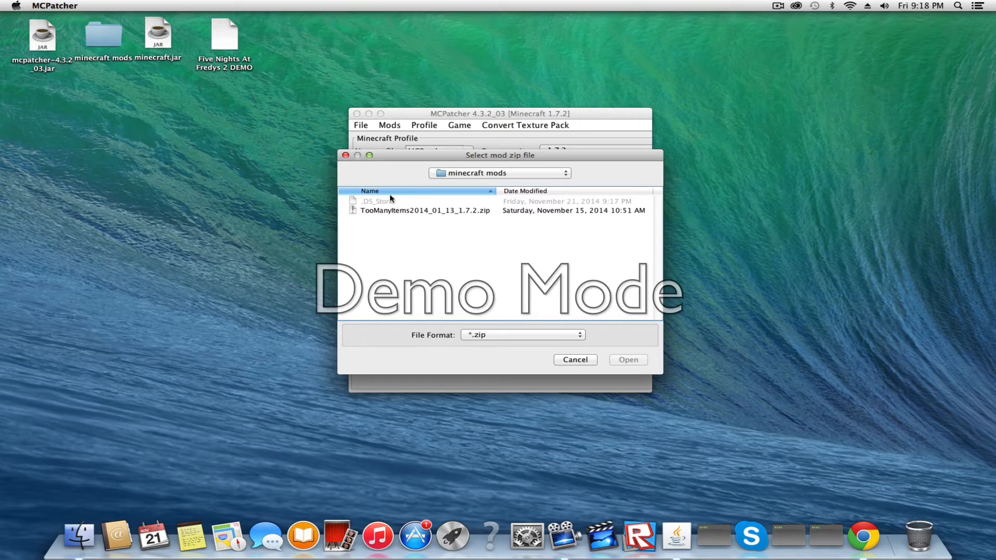
pyautogui.click(425, 210)
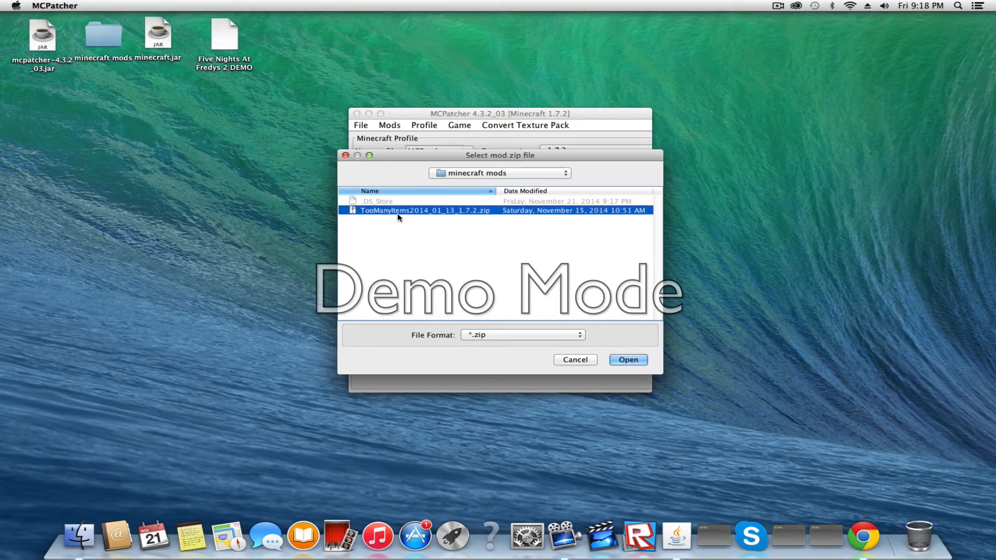
pyautogui.click(626, 359)
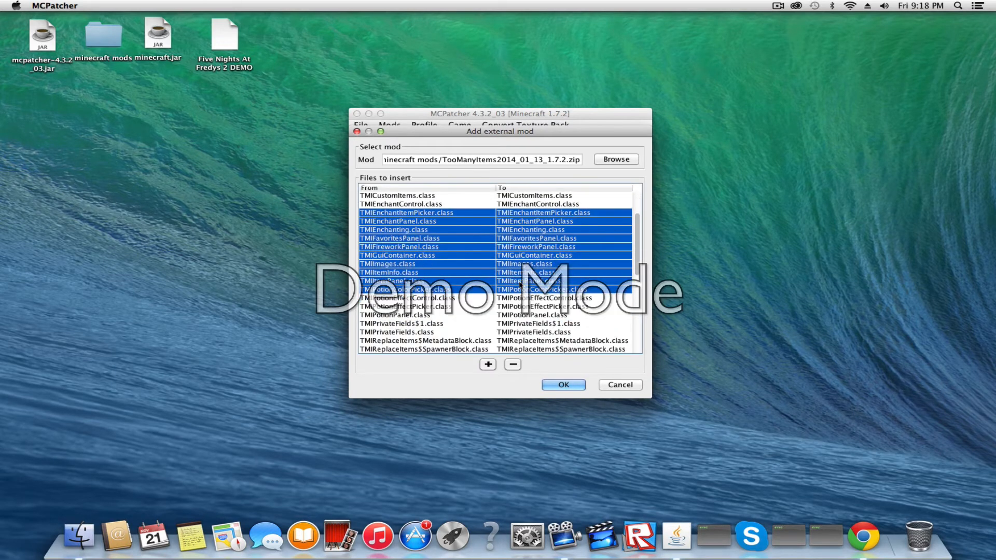
pyautogui.scroll(-3)
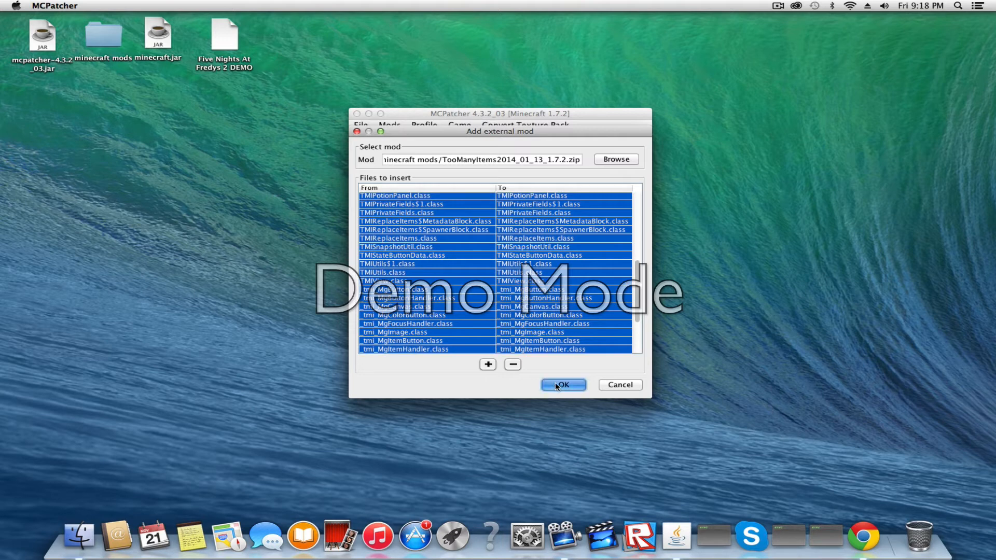
# Step: Confirm inserting the mod's files and patch the 1.7.2 jar with TooManyItems and the listed mods
pyautogui.click(561, 385)
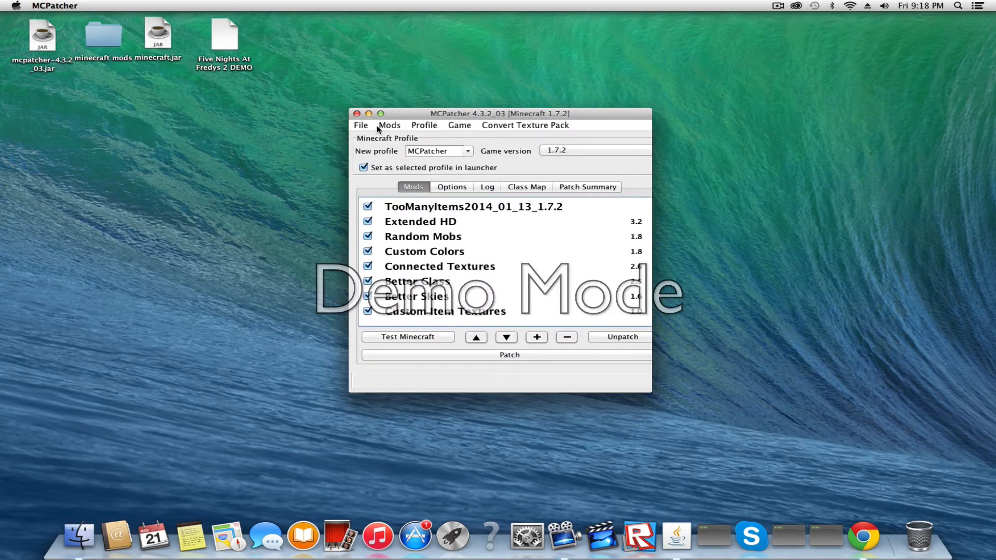
pyautogui.moveTo(491, 366)
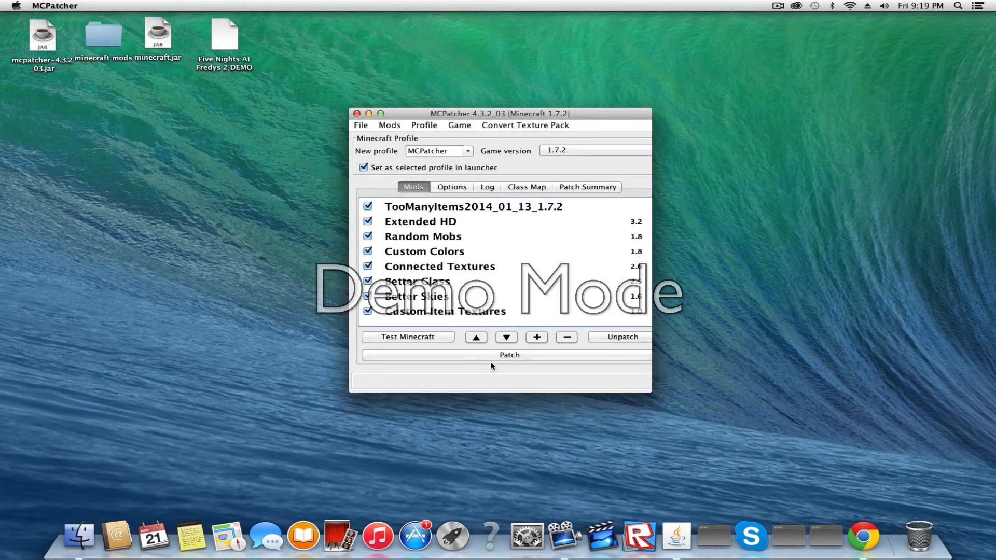
pyautogui.click(508, 355)
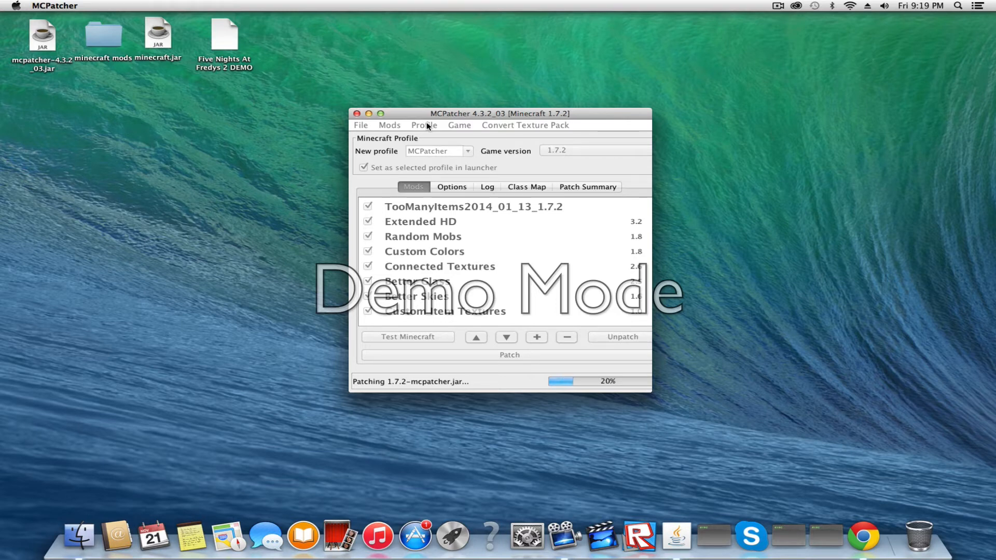
pyautogui.click(777, 6)
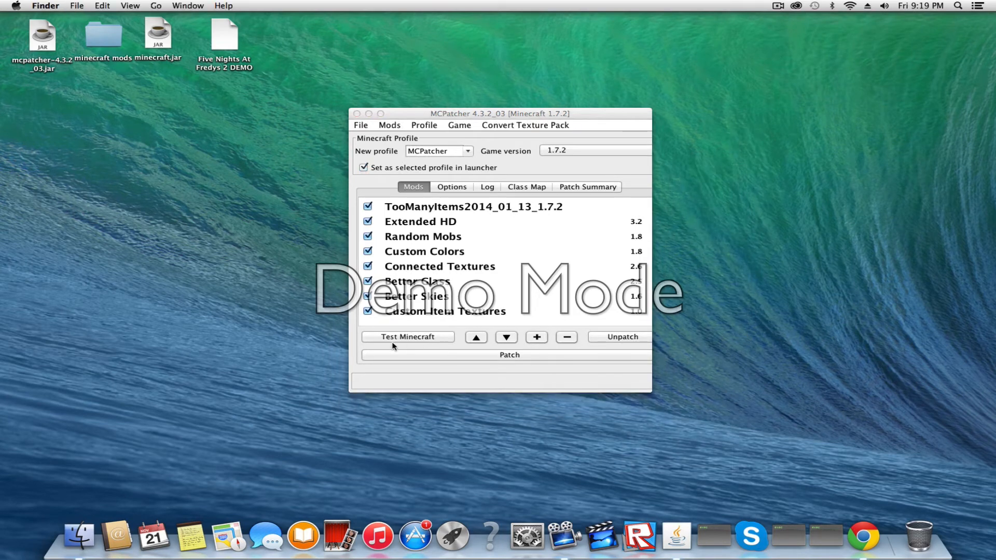
# Step: Test-launch the patched game, glance at the Profile choices, then close MCPatcher
pyautogui.click(408, 336)
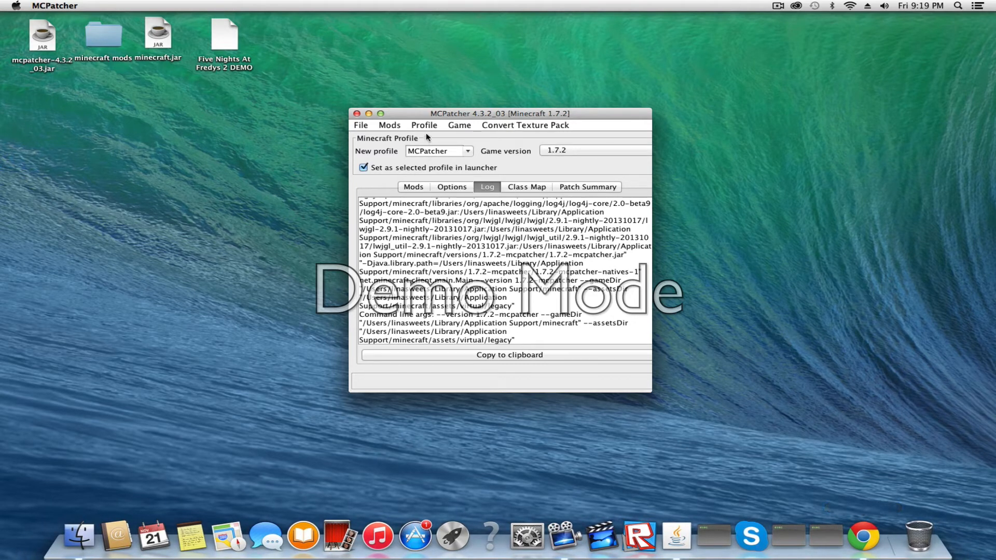
pyautogui.click(424, 125)
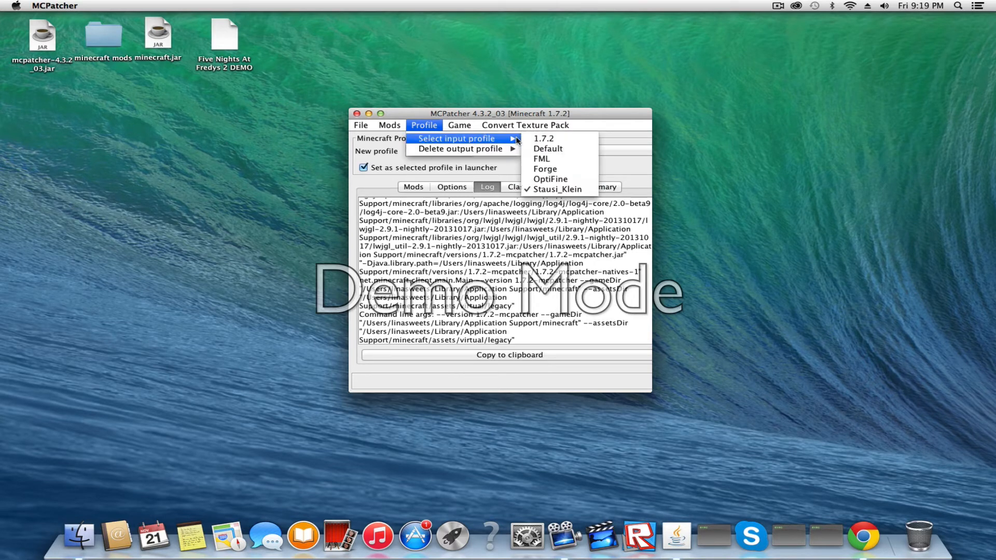
pyautogui.moveTo(557, 189)
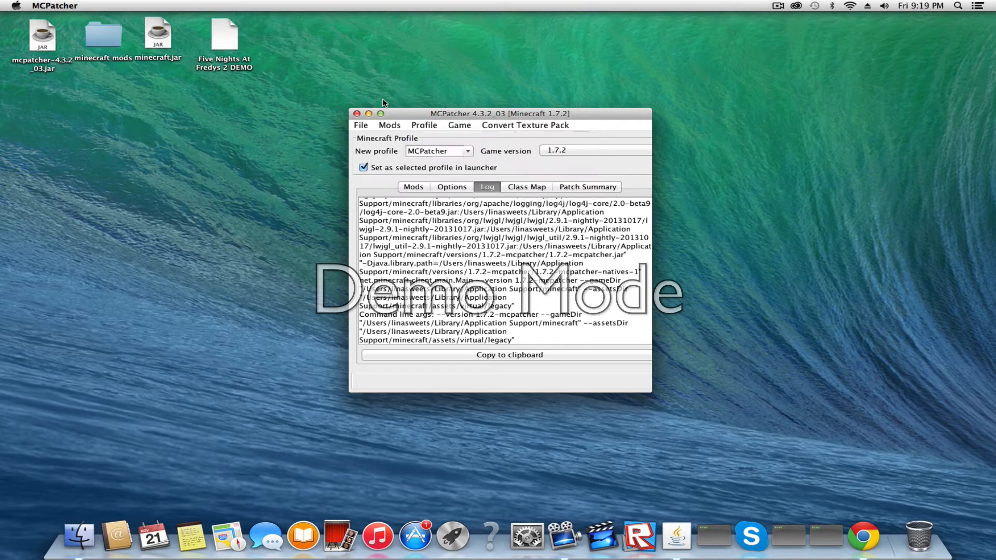
pyautogui.click(357, 114)
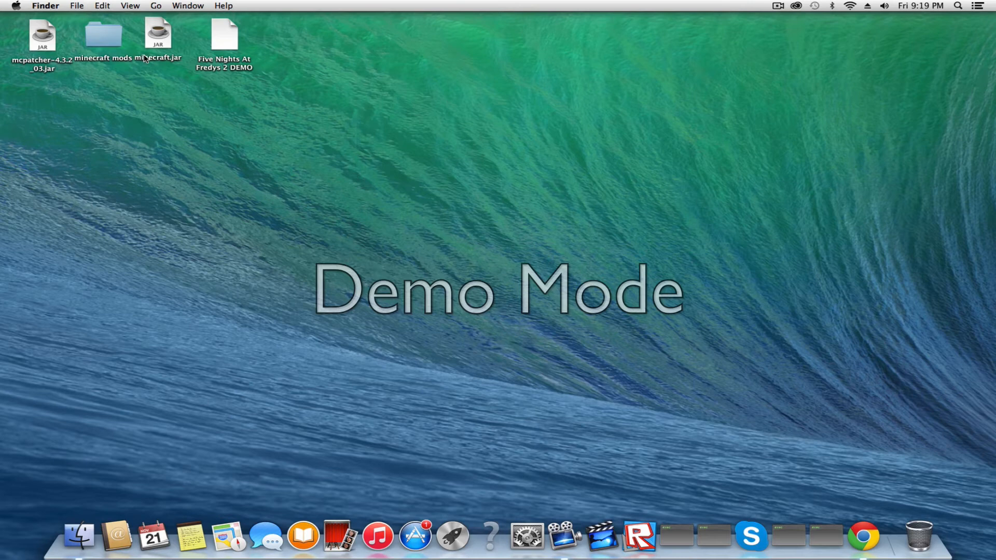
# Step: Start the Minecraft launcher from minecraft.jar on the desktop
pyautogui.doubleClick(158, 35)
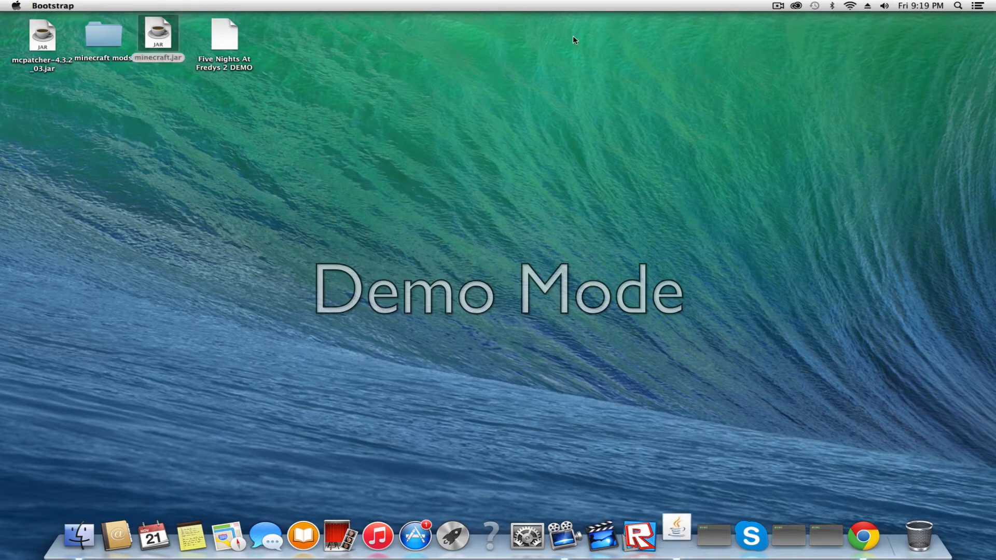
pyautogui.moveTo(676, 535)
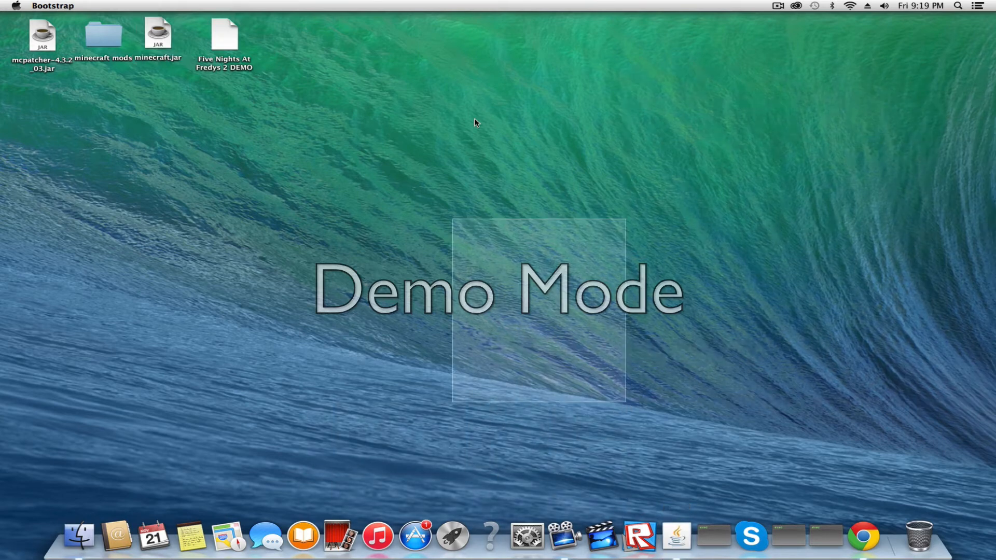
pyautogui.click(777, 6)
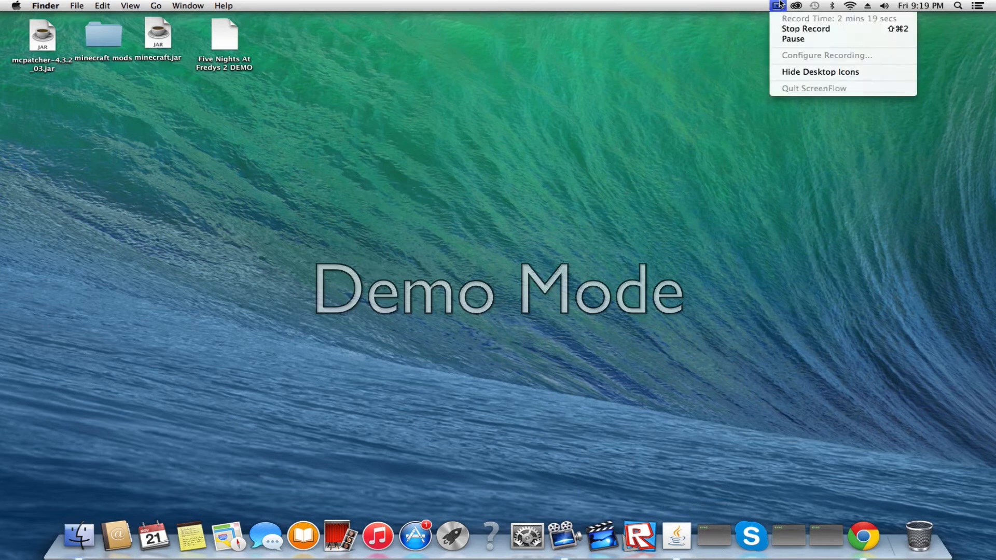
pyautogui.moveTo(792, 39)
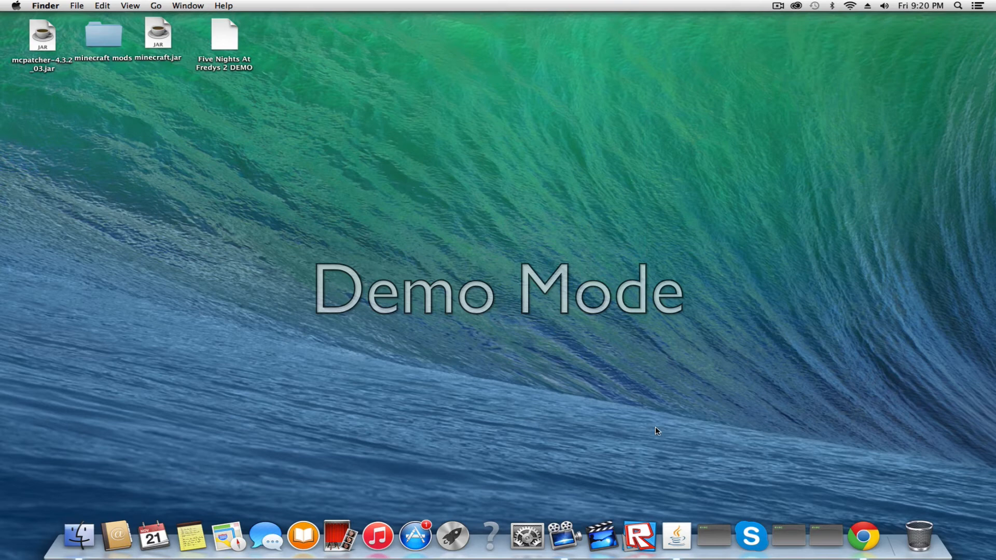
pyautogui.moveTo(676, 536)
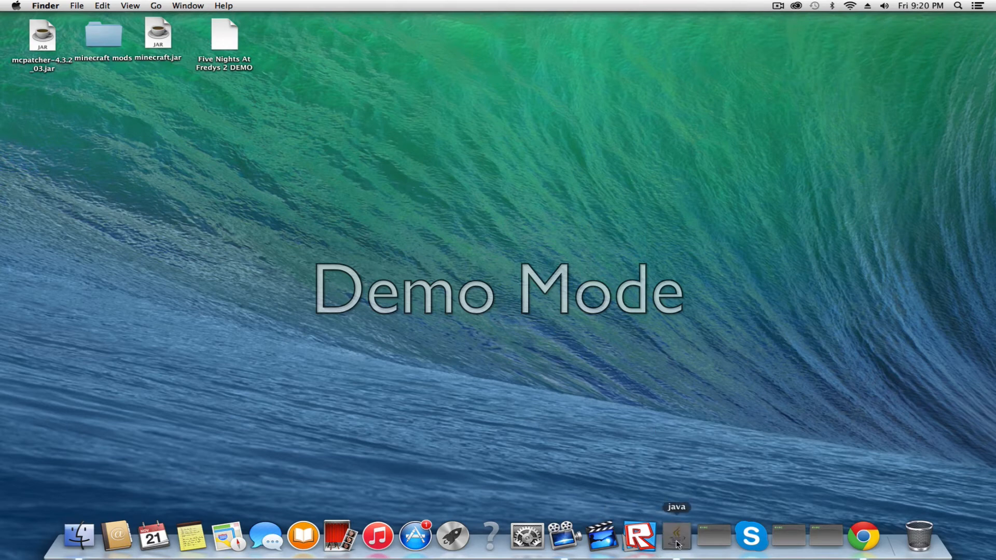
# Step: Set the MCPatcher profile to release 1.7.2-mcpatcher and play with the logged-in account
pyautogui.click(677, 535)
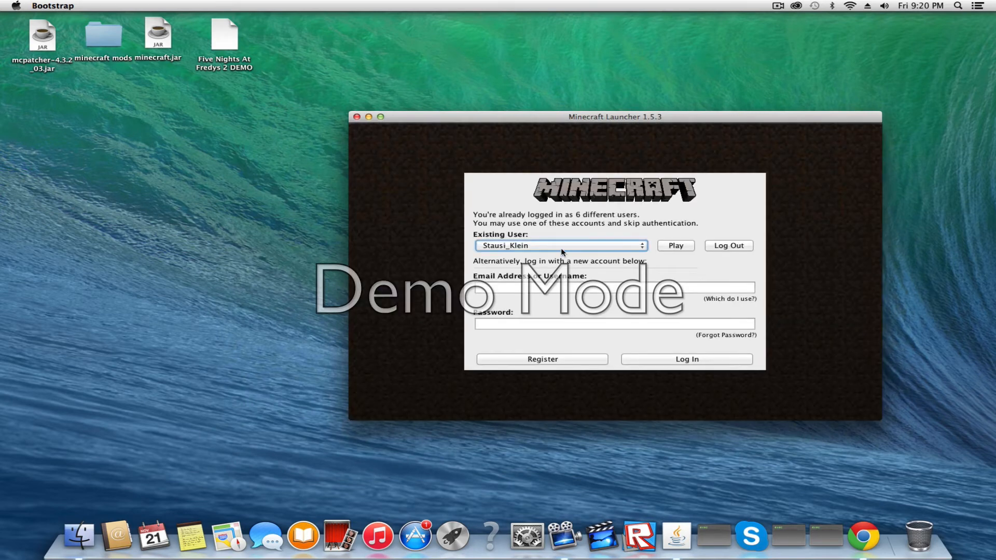
pyautogui.click(675, 244)
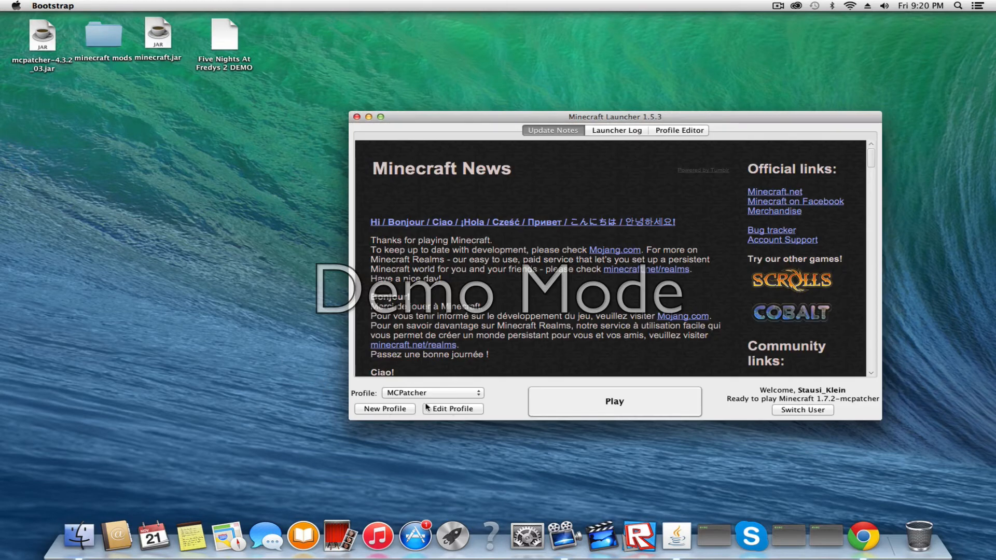
pyautogui.click(453, 409)
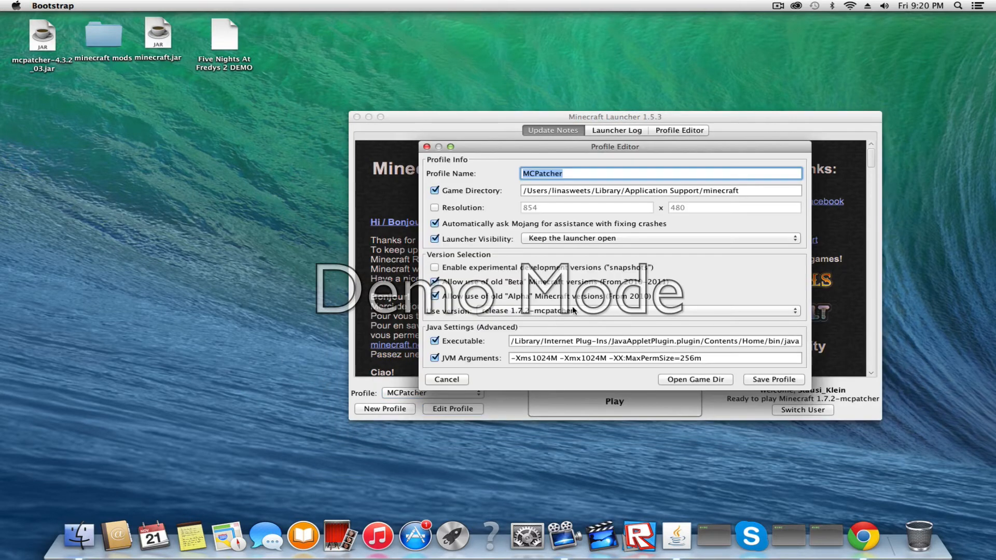
pyautogui.click(793, 310)
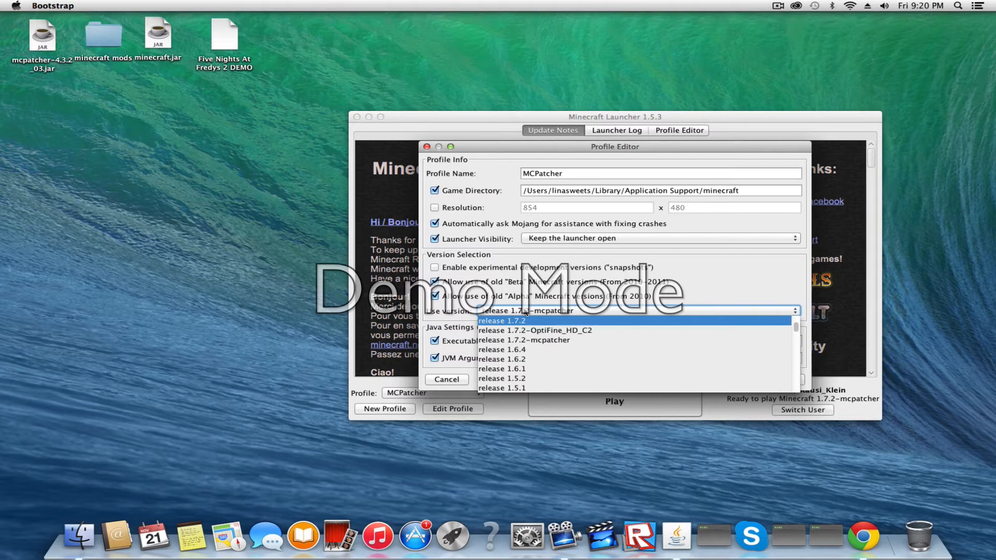
pyautogui.moveTo(521, 341)
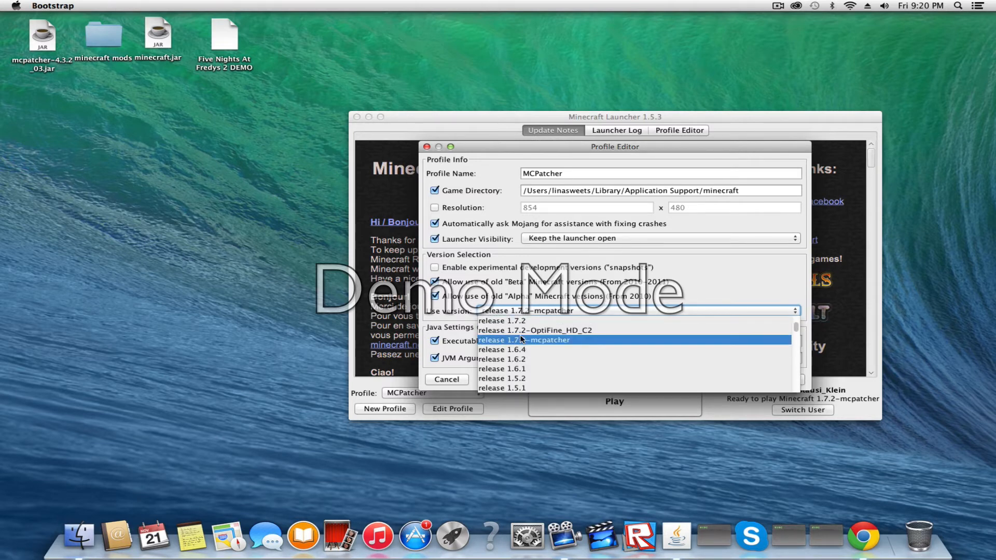
pyautogui.moveTo(668, 342)
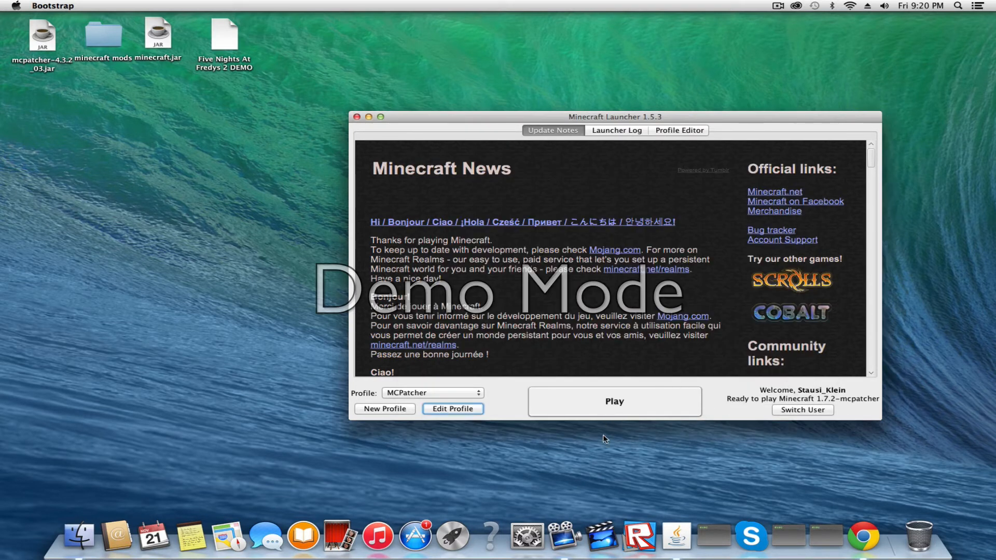
pyautogui.click(613, 400)
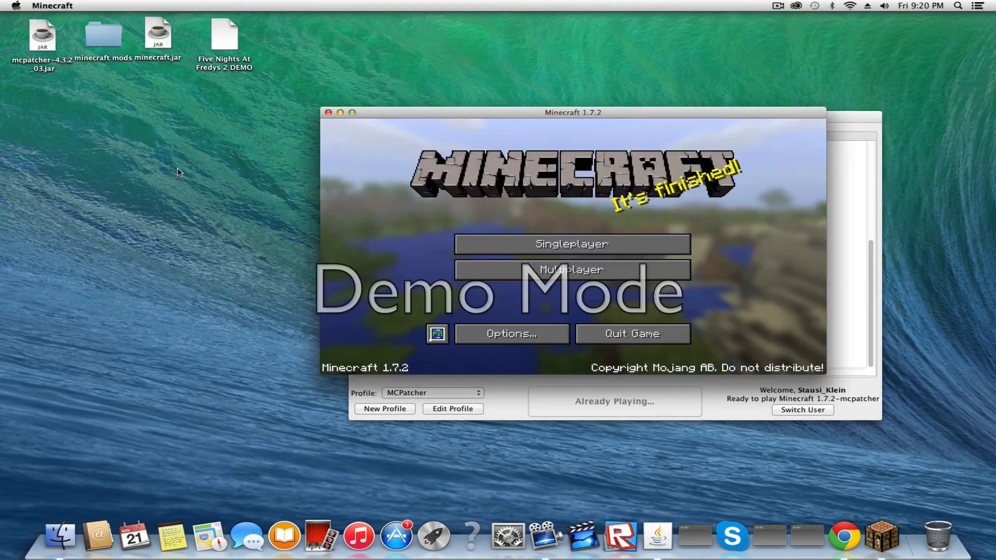
# Step: Load a singleplayer world, view the TMI panel beside the inventory, and return to the game
pyautogui.click(571, 243)
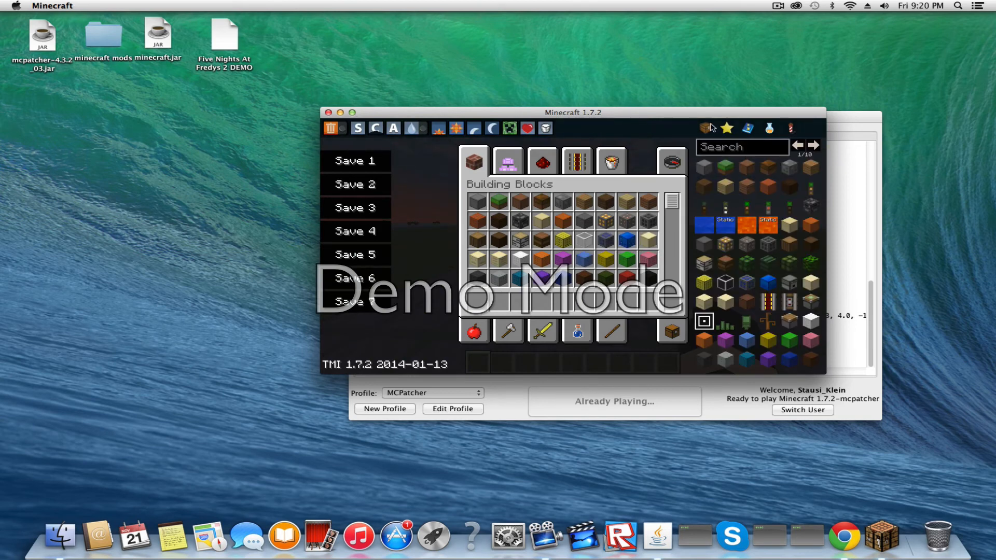
pyautogui.click(769, 128)
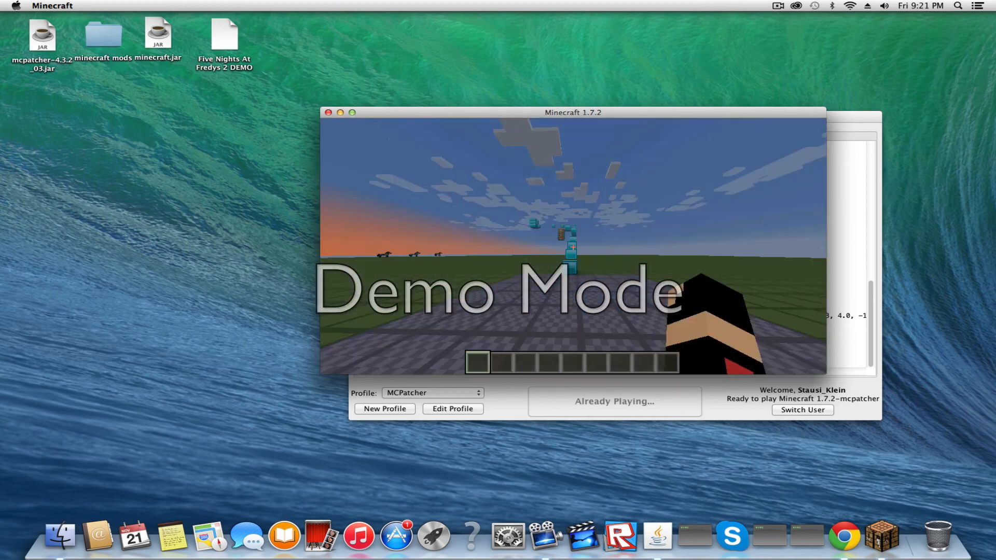
pyautogui.press('Escape')
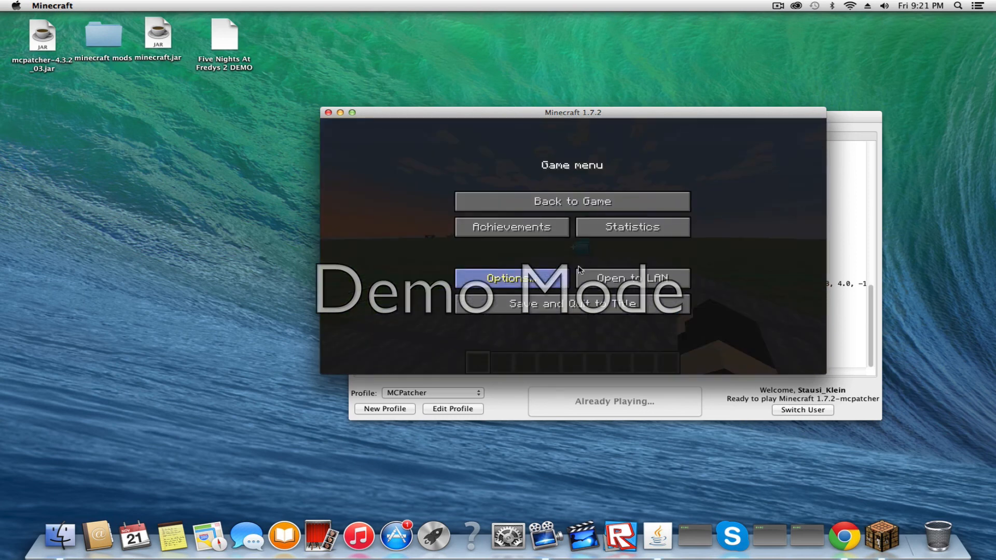
pyautogui.click(570, 202)
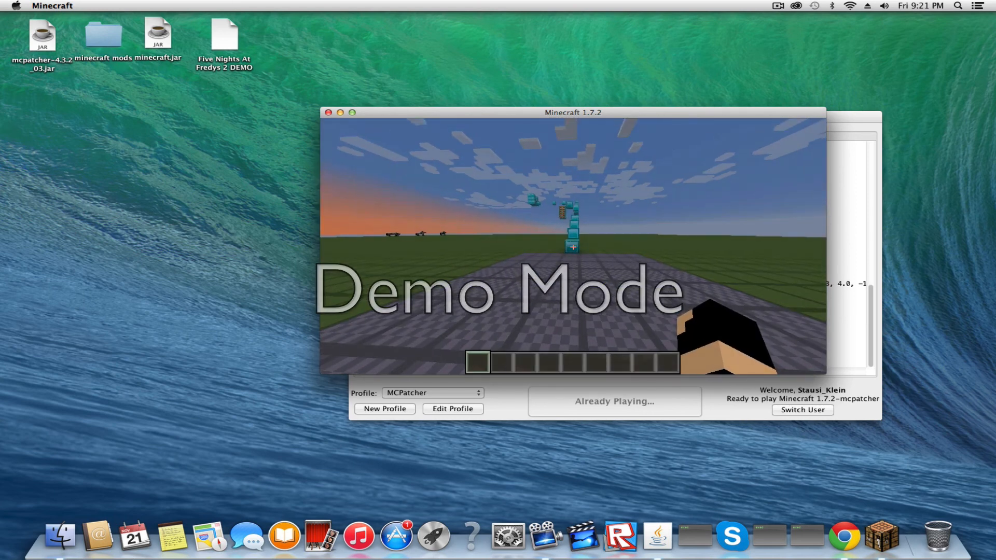